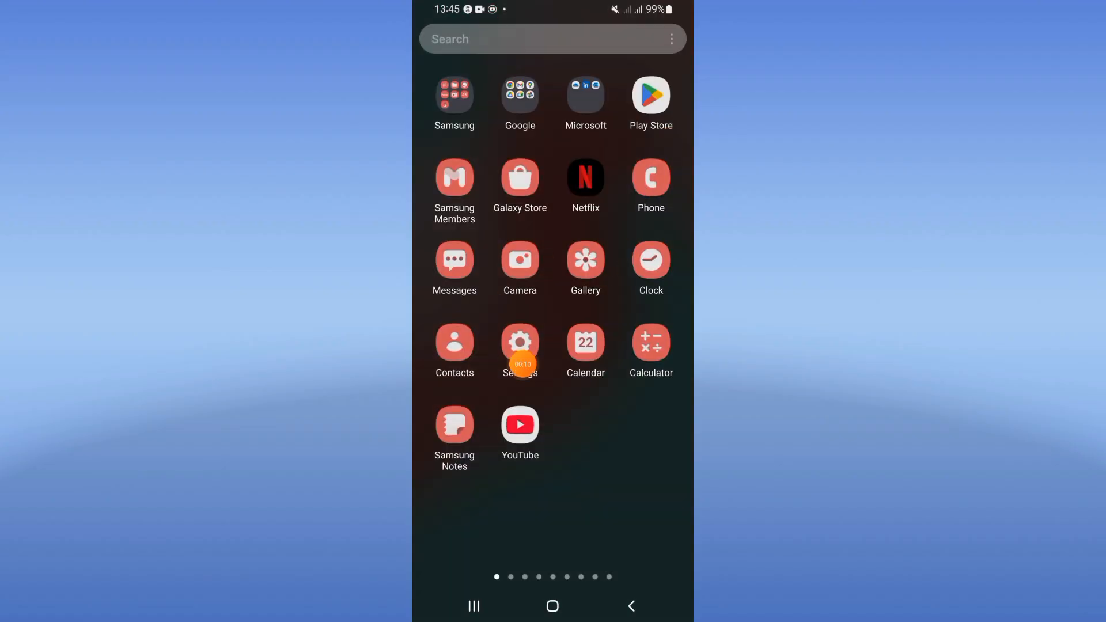
- Open WhatsApp's App info page in Settings by searching apps for 'wh'
{"action": "left_click", "coordinate": [520, 343]}
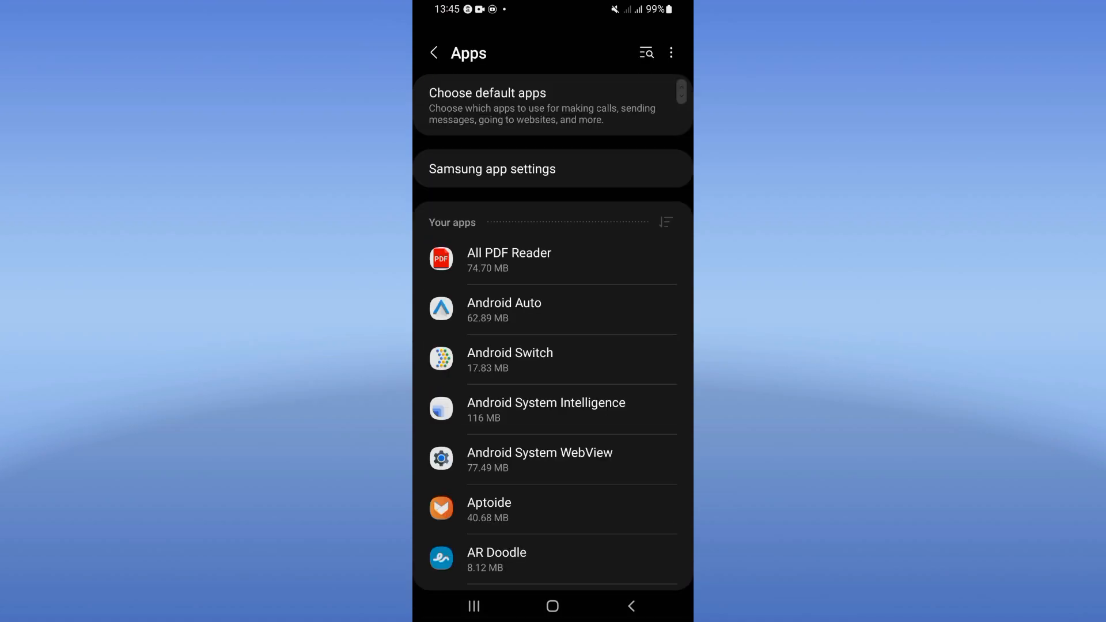
{"action": "type", "text": "wh1t"}
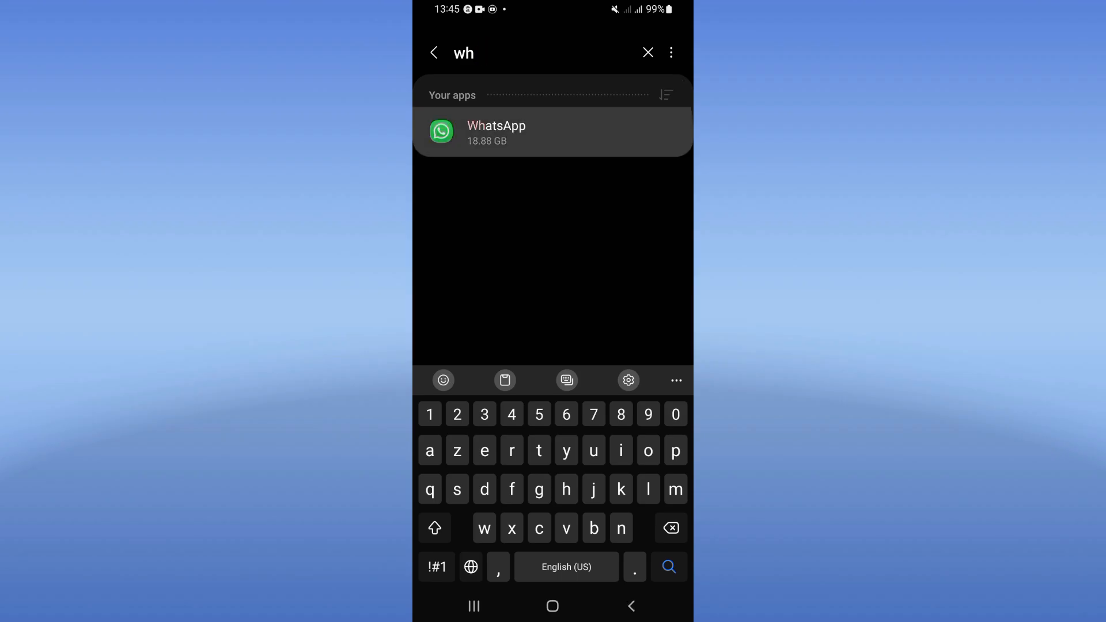
{"action": "left_click", "coordinate": [496, 132]}
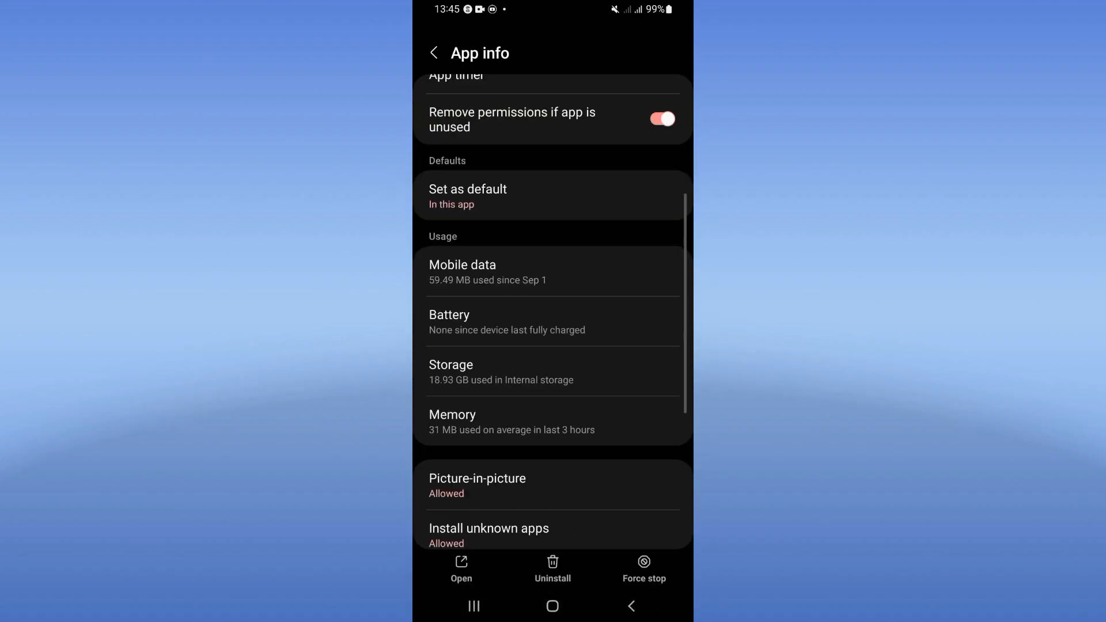
- Clear WhatsApp's cache under Storage, then confirm force-stopping WhatsApp
{"action": "left_click", "coordinate": [452, 372]}
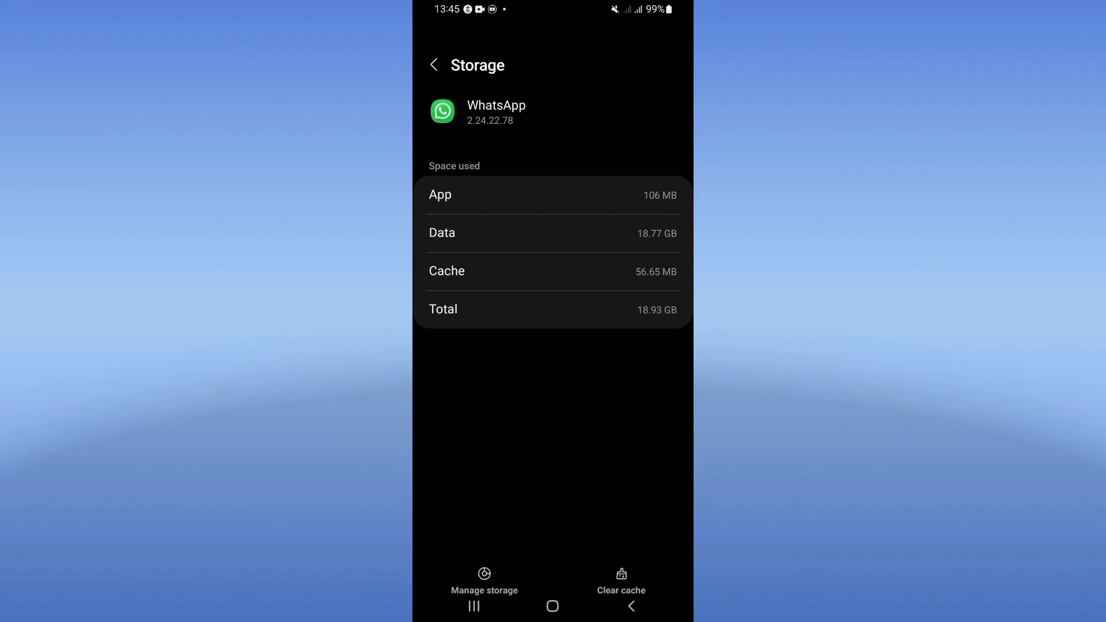
{"action": "left_click", "coordinate": [620, 590]}
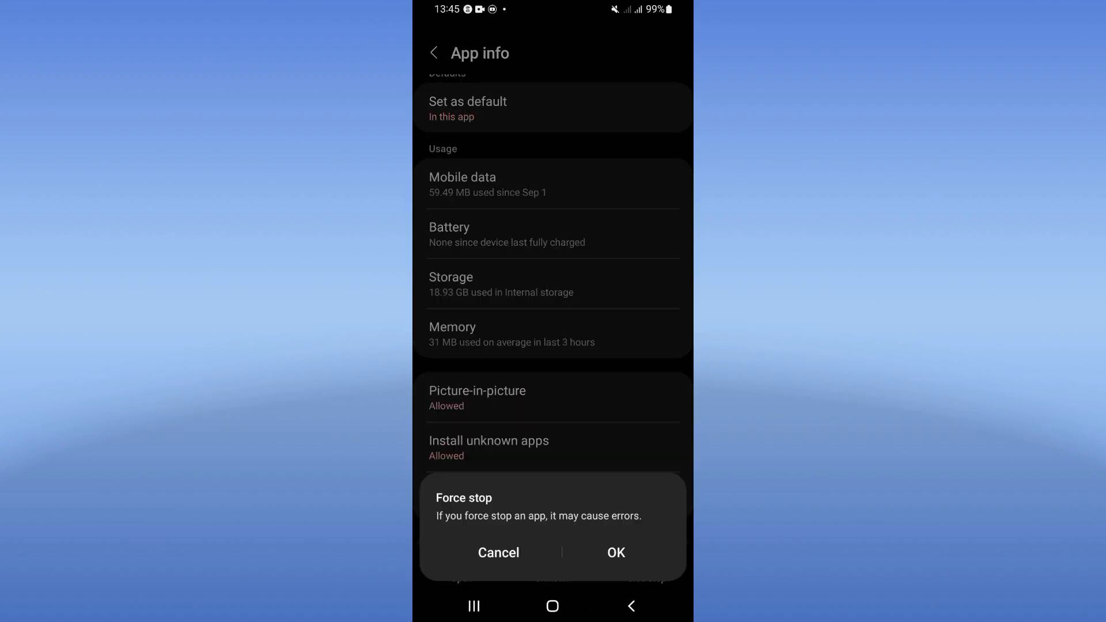
{"action": "left_click", "coordinate": [615, 552]}
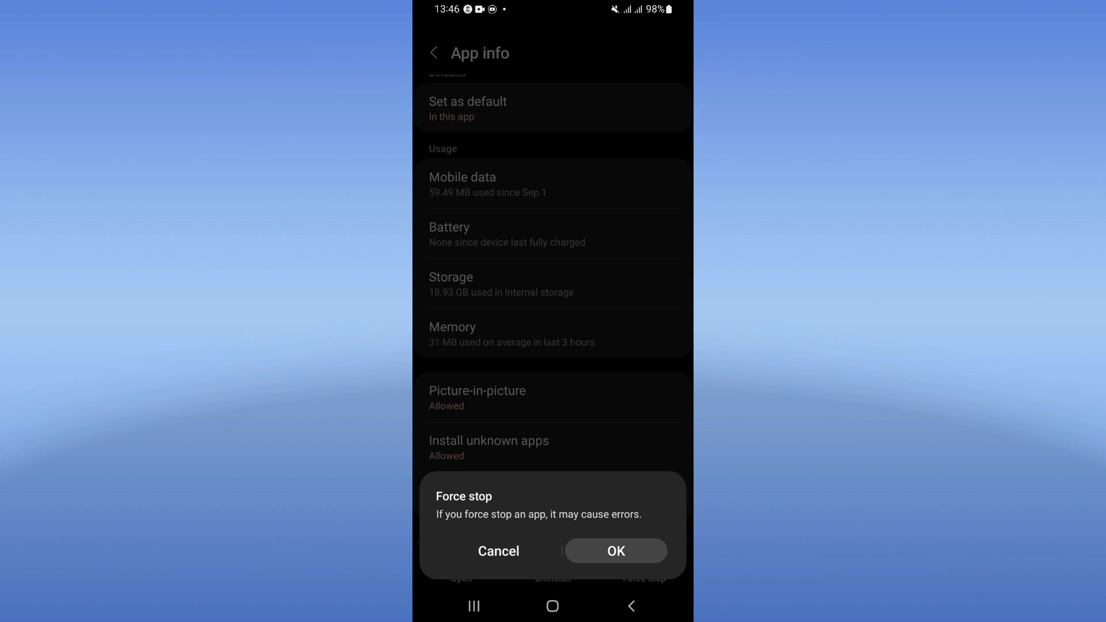